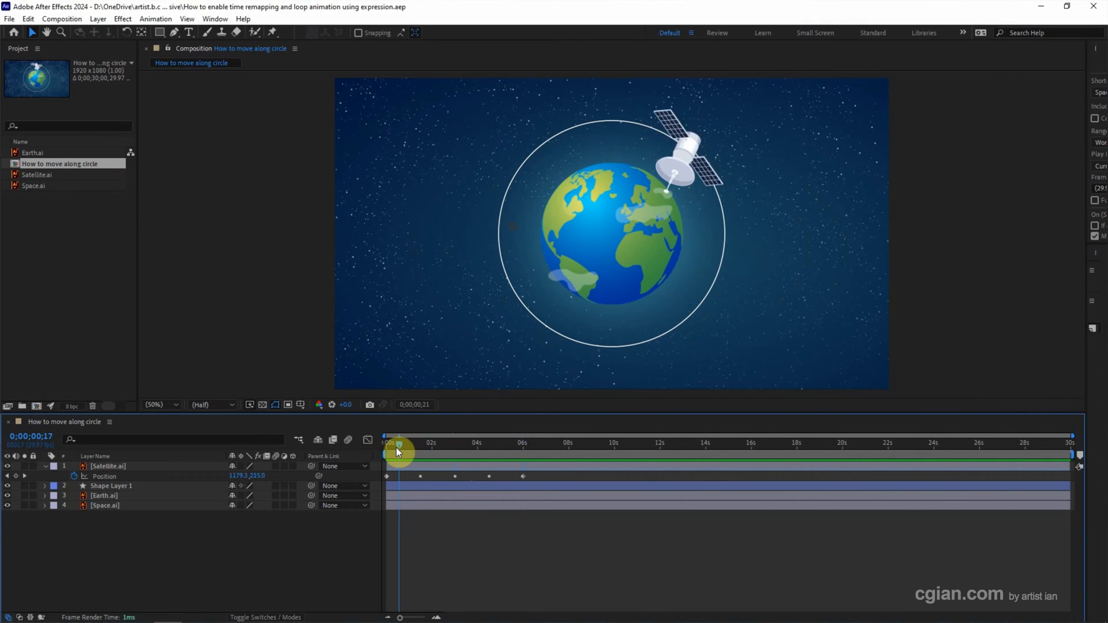
# Pre-compose the selected layers into a new composition named 'Satellite Animation' with all attributes moved.
pyautogui.moveTo(397, 452); pyautogui.dragTo(387, 451)
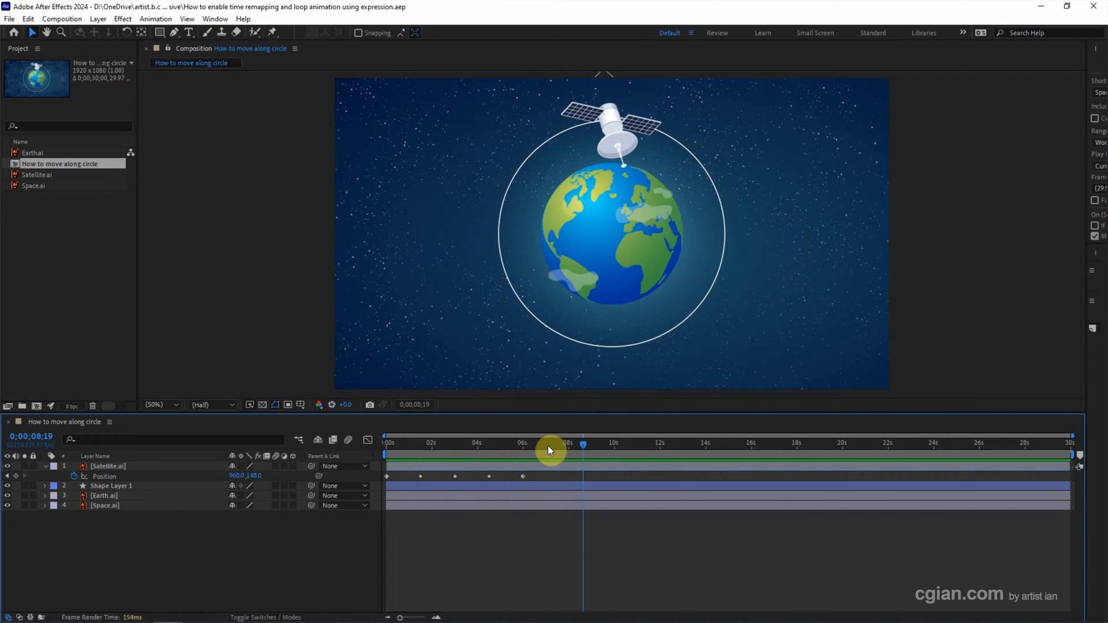
pyautogui.moveTo(550, 451); pyautogui.dragTo(527, 450)
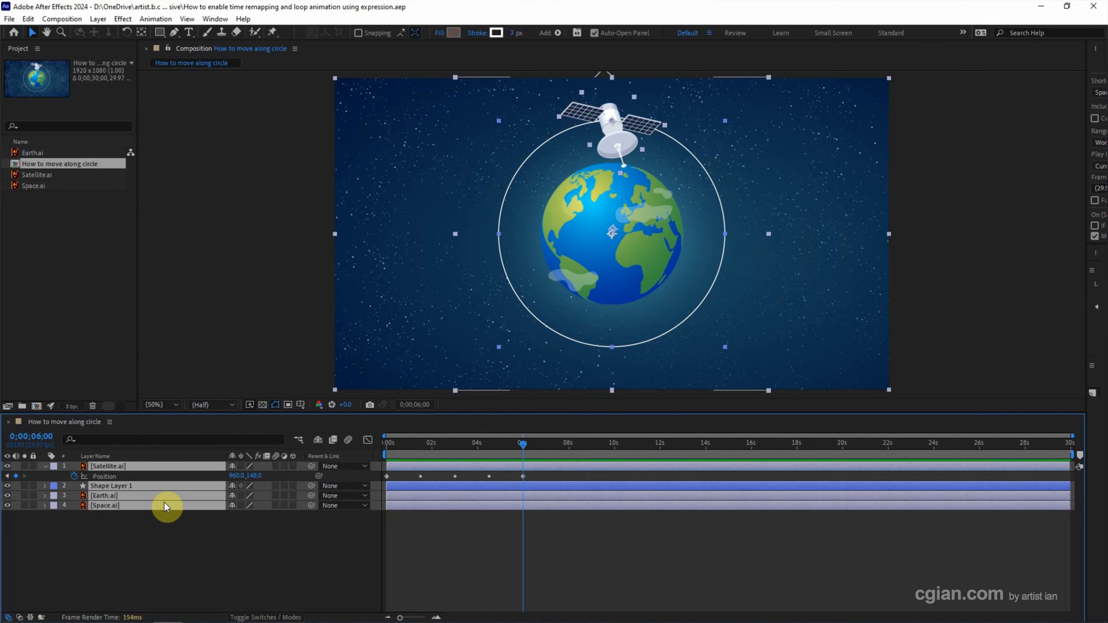
pyautogui.rightClick(166, 505)
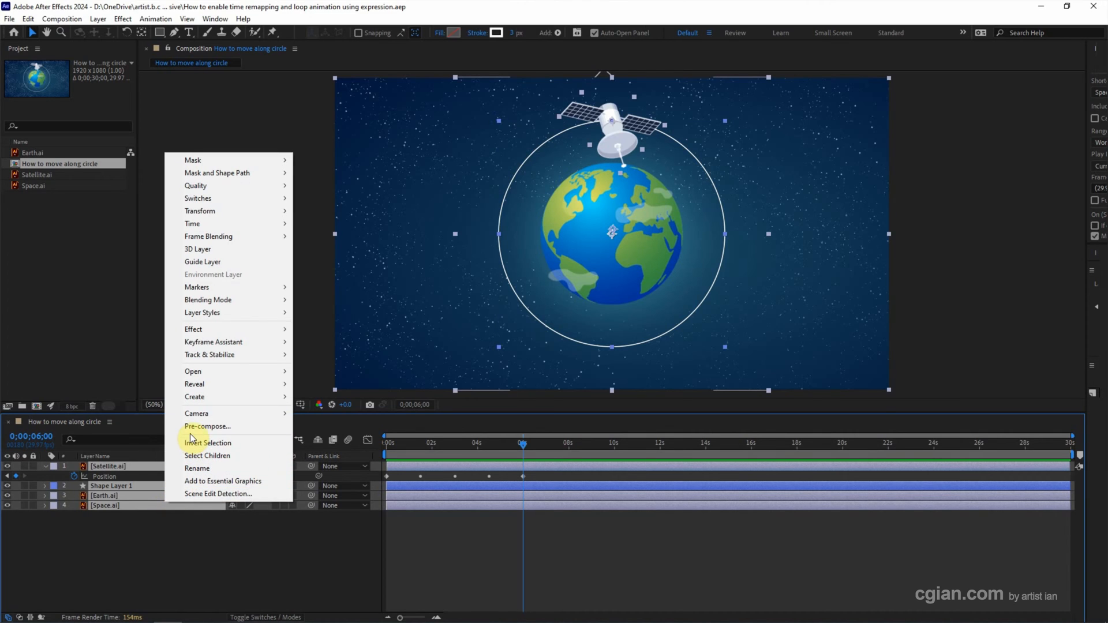
pyautogui.click(207, 428)
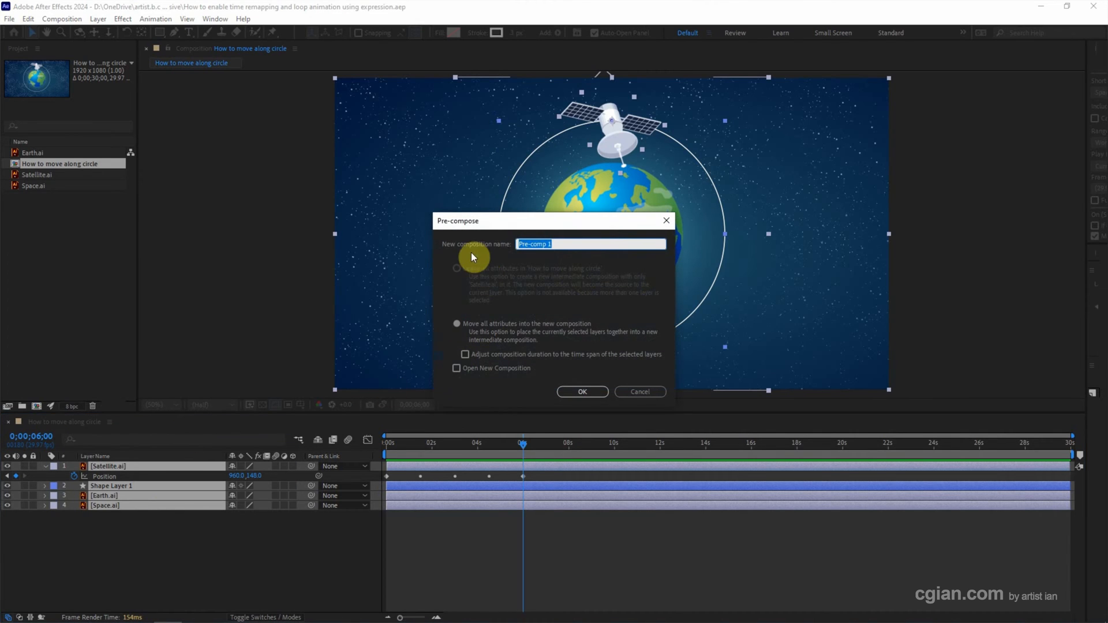
pyautogui.write('S')
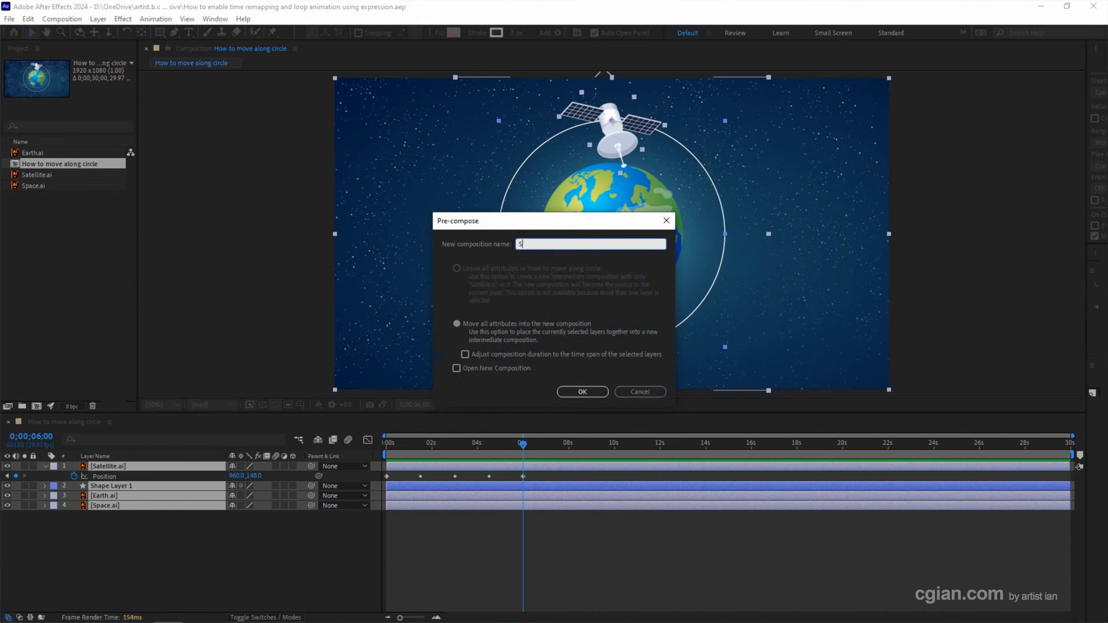
pyautogui.write('atellite Animation')
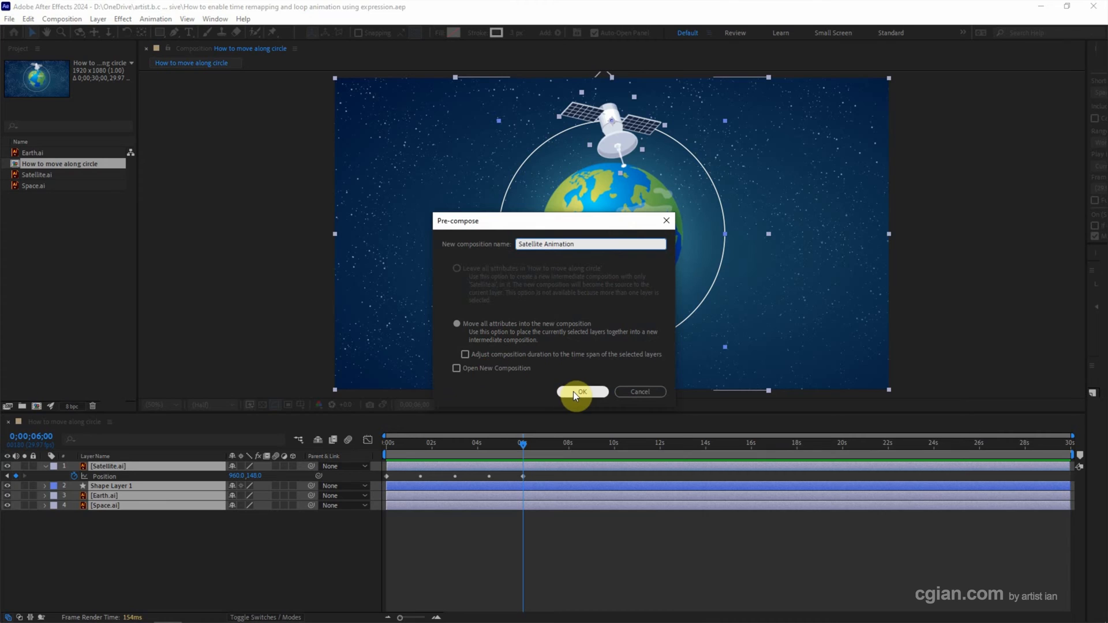
pyautogui.click(582, 393)
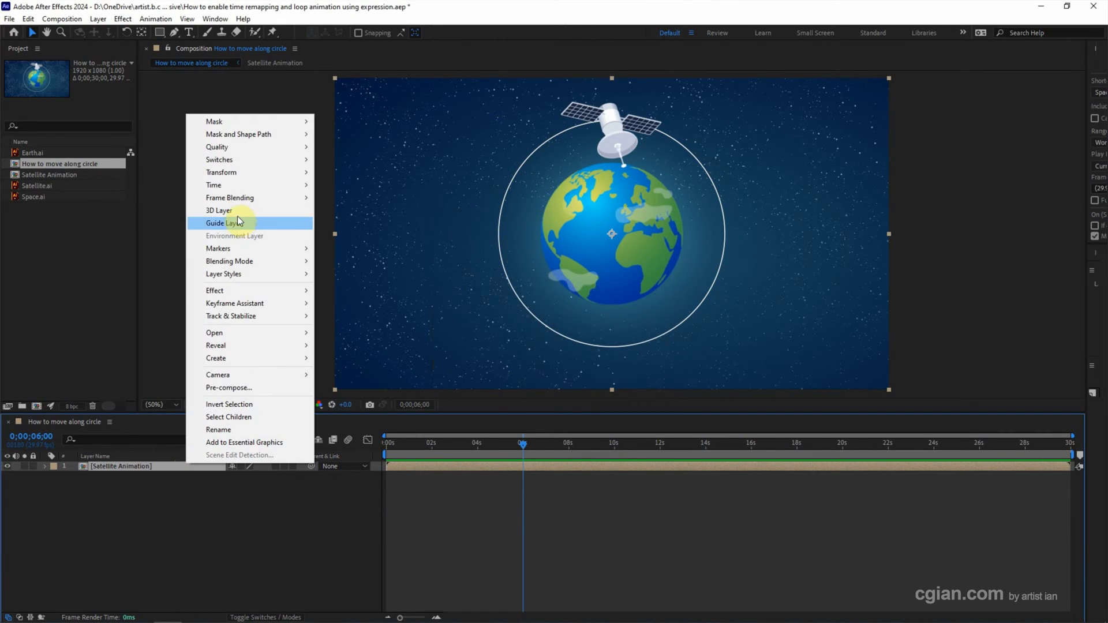
pyautogui.moveTo(238, 185)
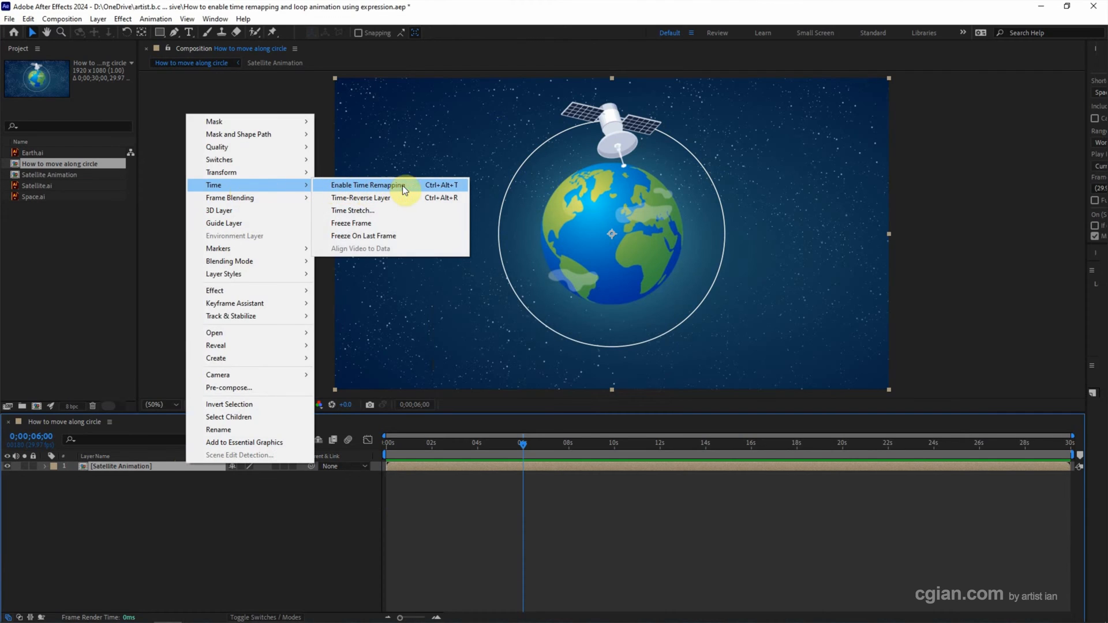
pyautogui.moveTo(441, 189)
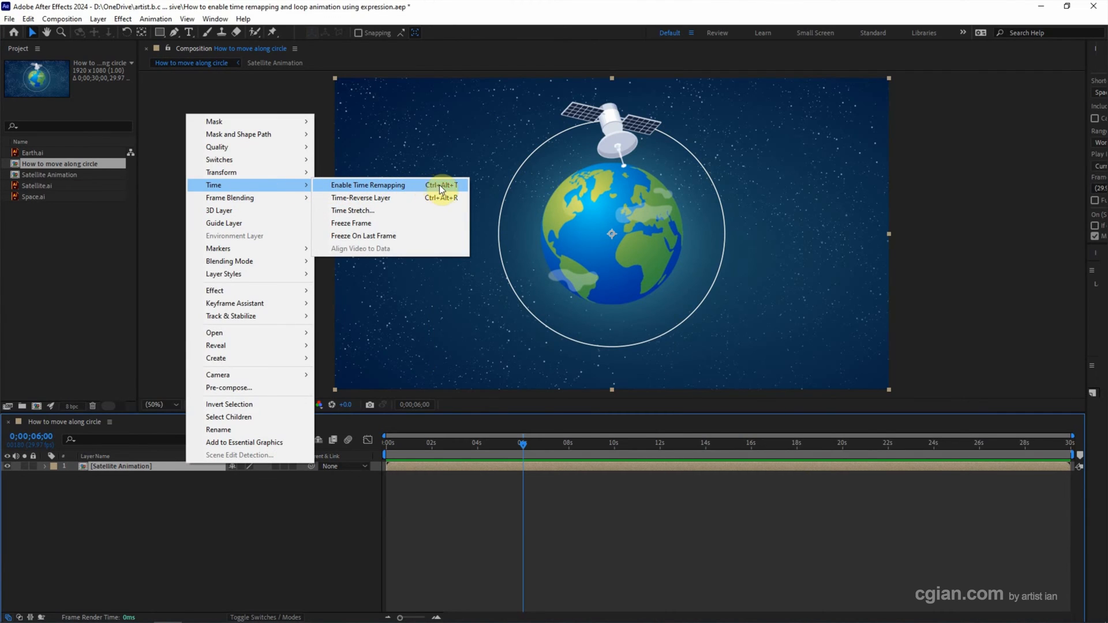
# Enable Time Remapping on the Satellite Animation layer, adding Time Remap keyframes at 0 and 6 seconds.
pyautogui.click(368, 184)
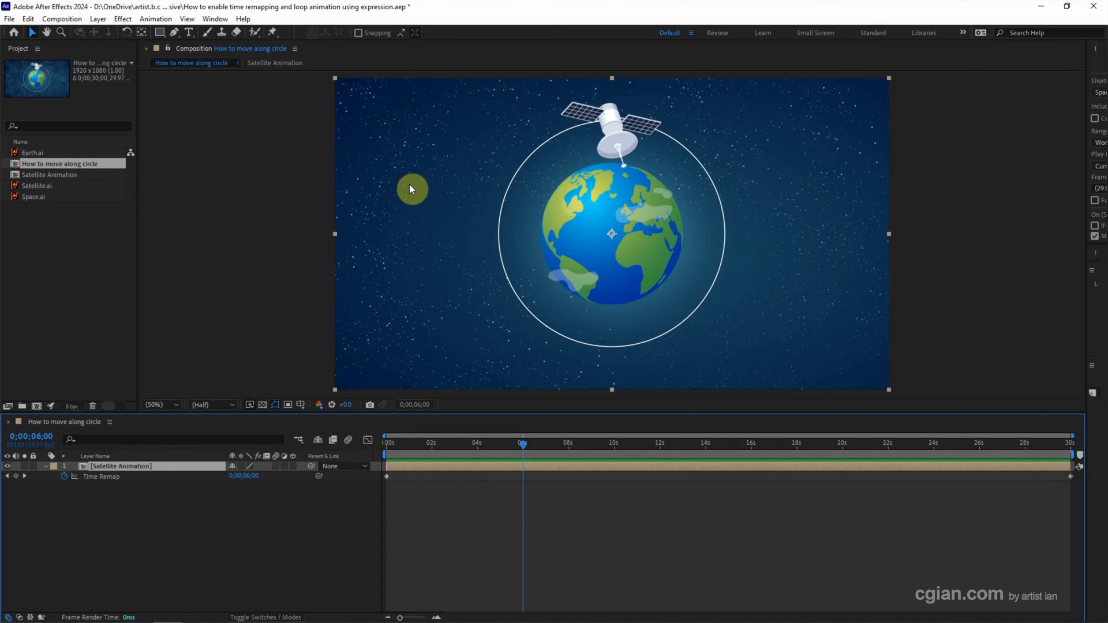
pyautogui.click(121, 465)
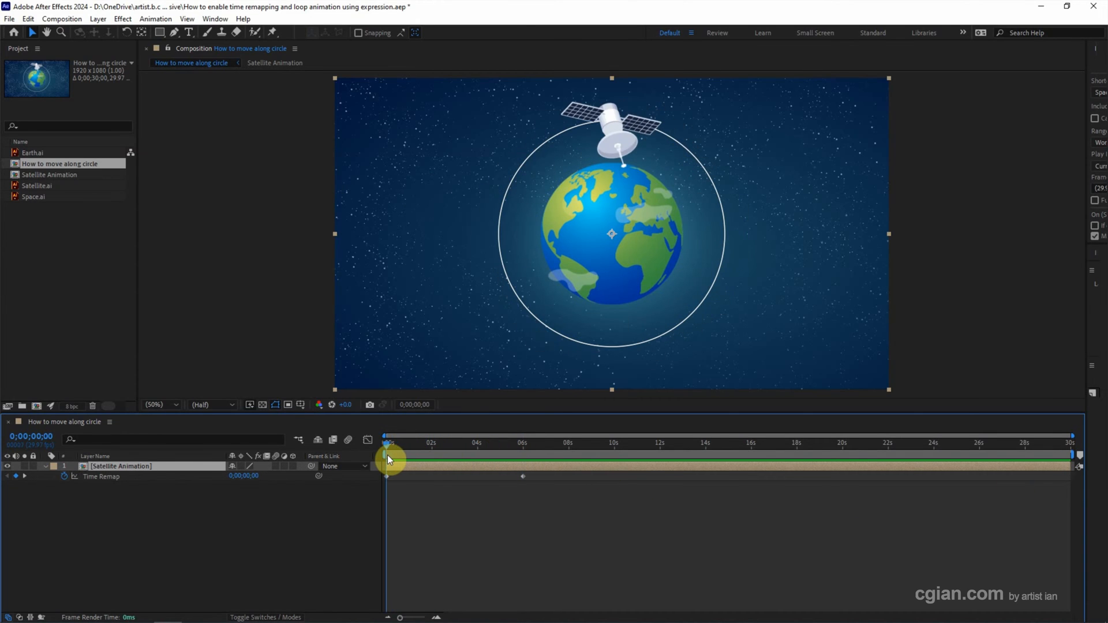
pyautogui.moveTo(388, 460); pyautogui.dragTo(484, 459)
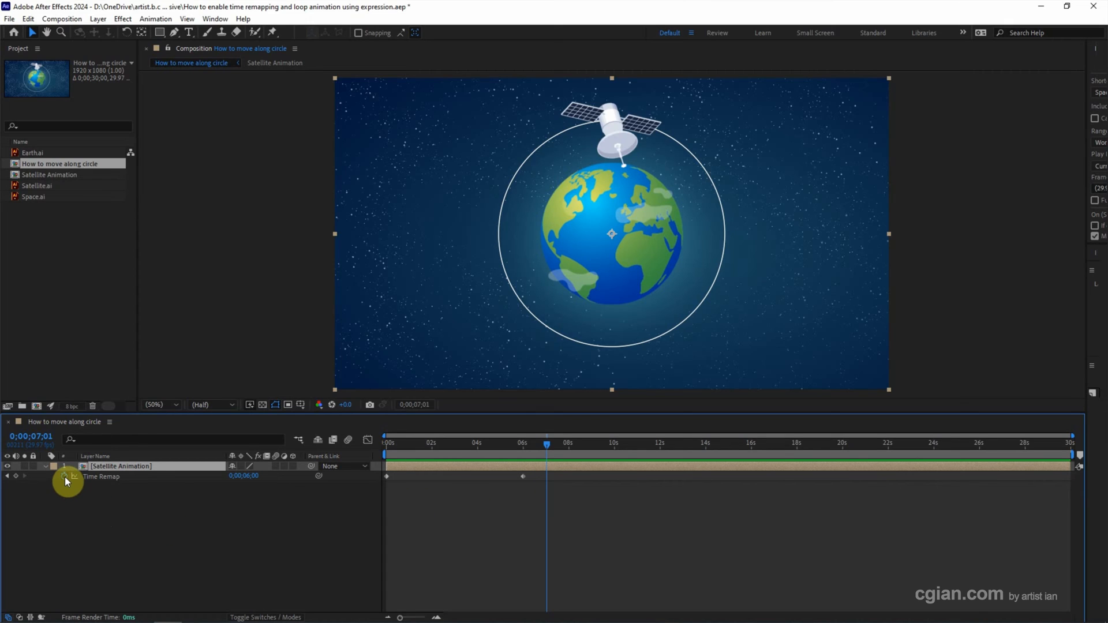
# Apply a loopOut() expression to Time Remap and scrub to preview the repeating orbit.
pyautogui.click(60, 477)
pyautogui.write('loop')
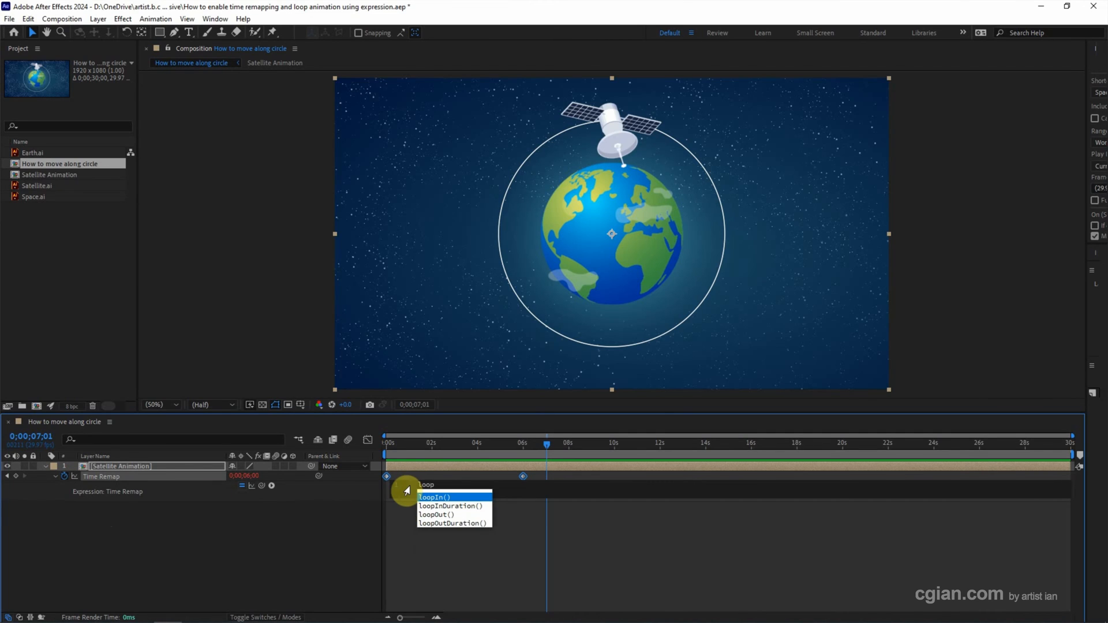
pyautogui.click(436, 513)
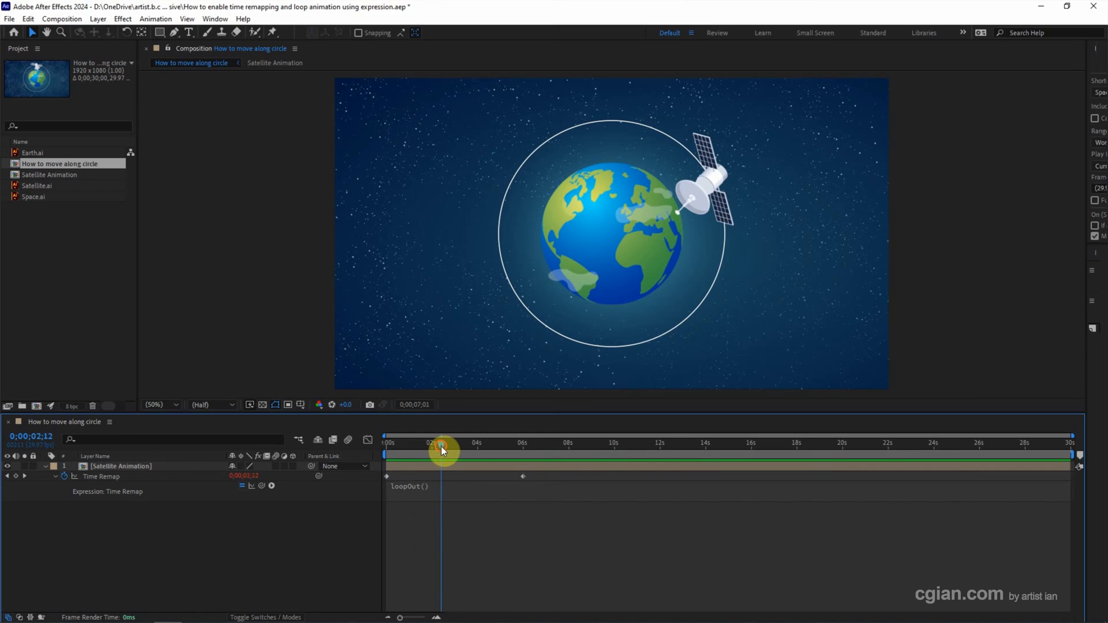
pyautogui.moveTo(440, 444); pyautogui.dragTo(386, 443)
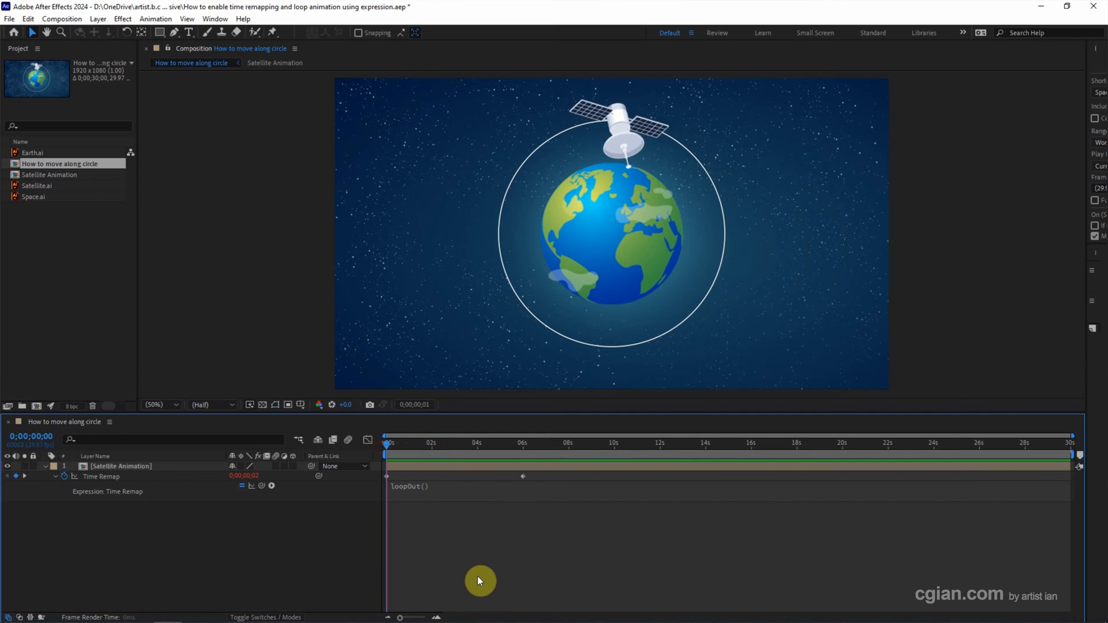